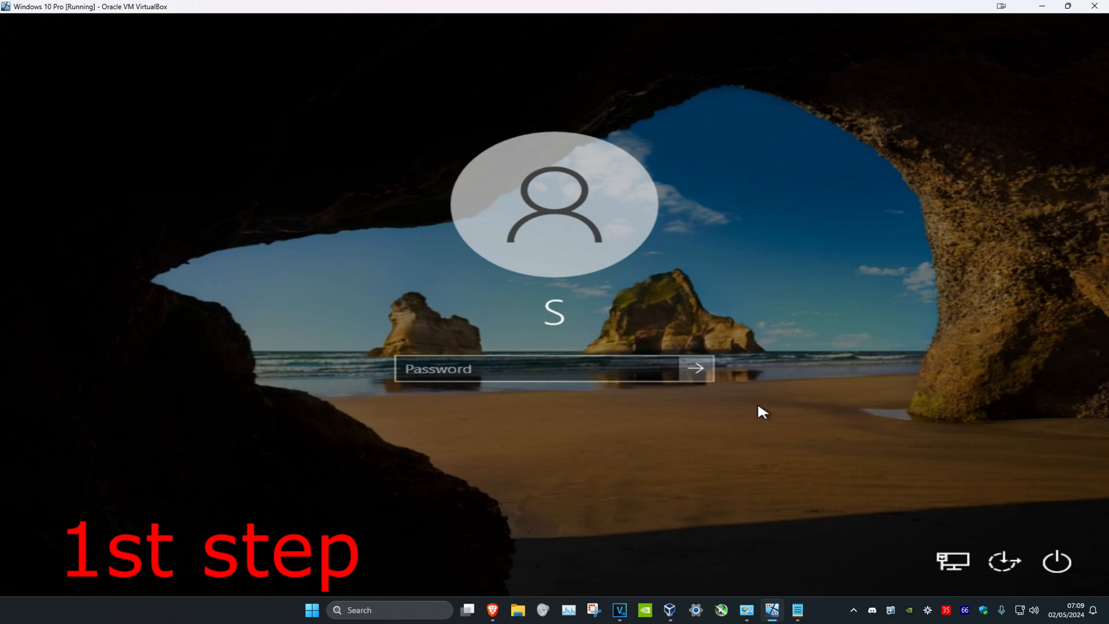
Step: Restart the Windows 10 VM from the sign-in screen so it boots into Automatic Repair
click(1056, 561)
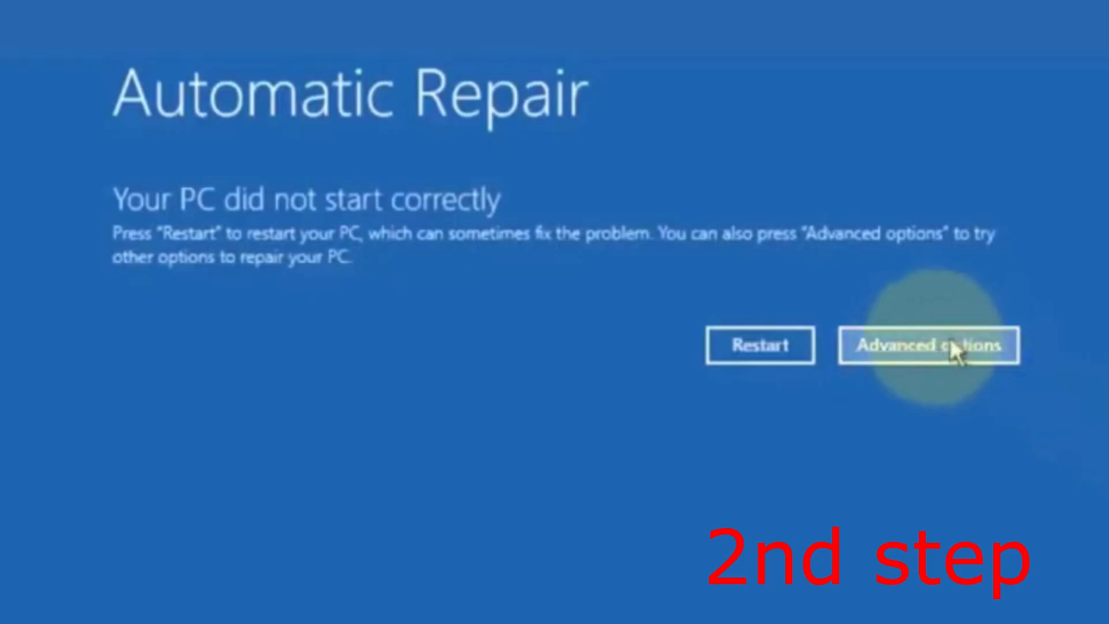
Step: Navigate through Advanced options and Troubleshoot to the Advanced options recovery tools screen
click(929, 346)
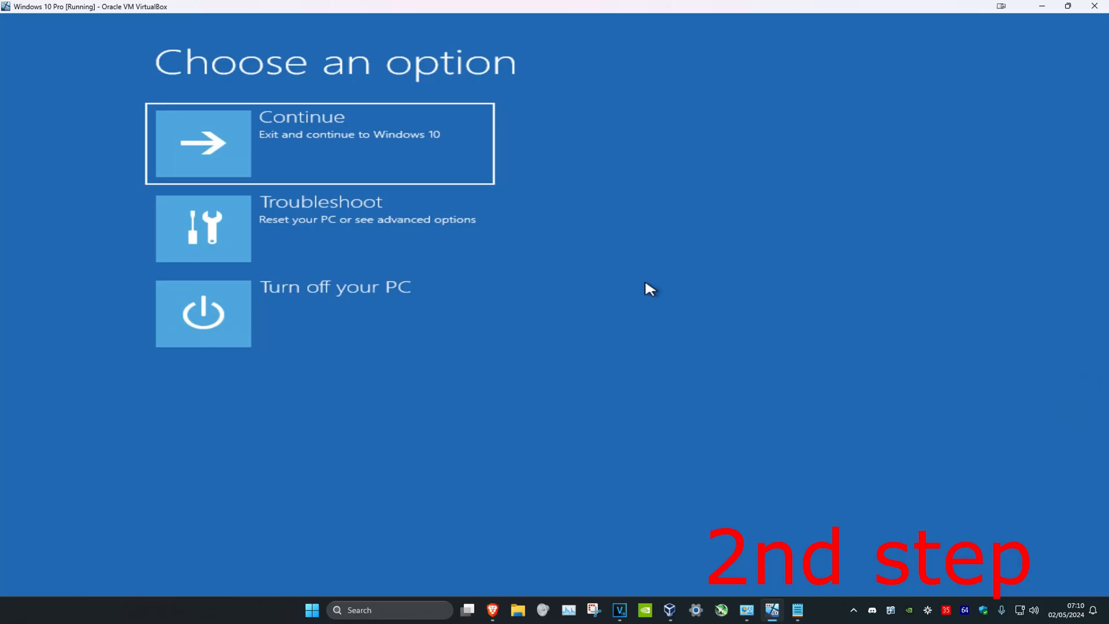
mouse_move(617, 363)
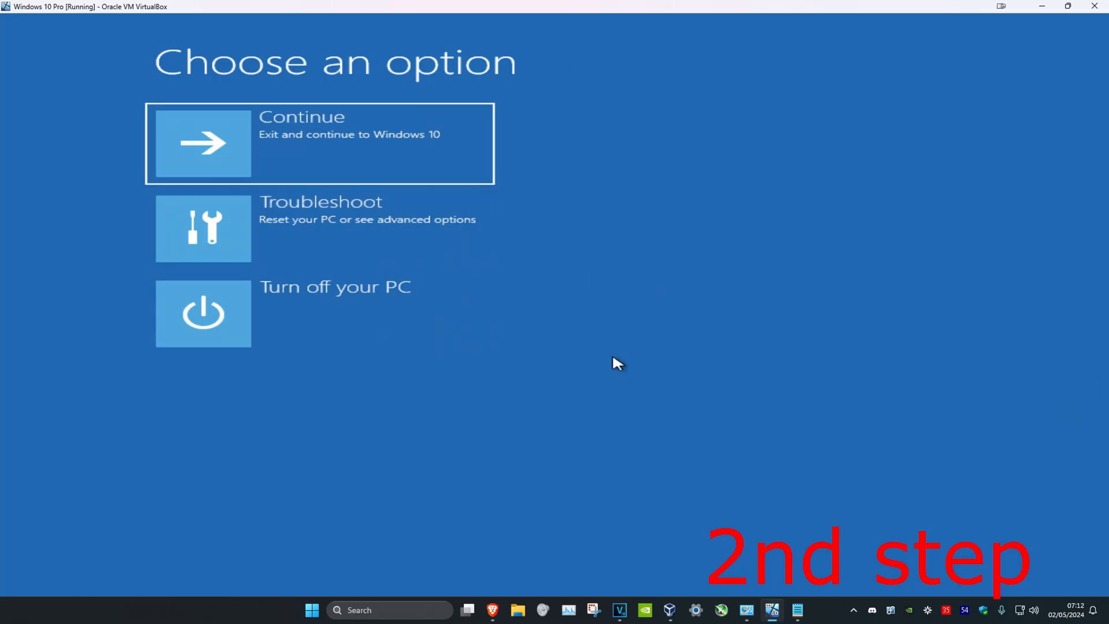
click(318, 228)
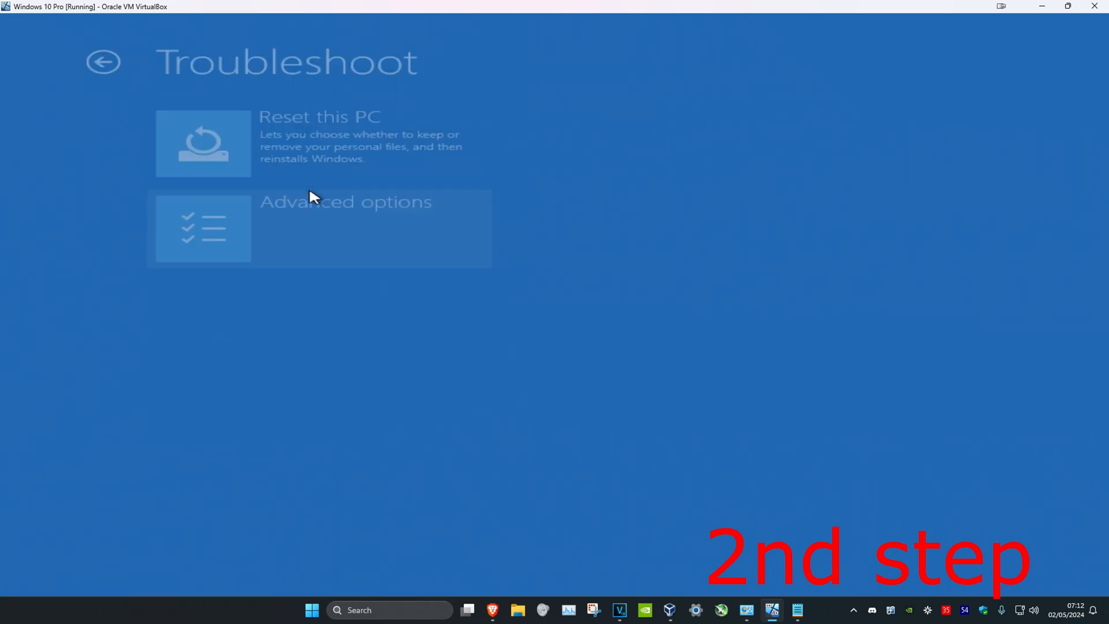
mouse_move(333, 242)
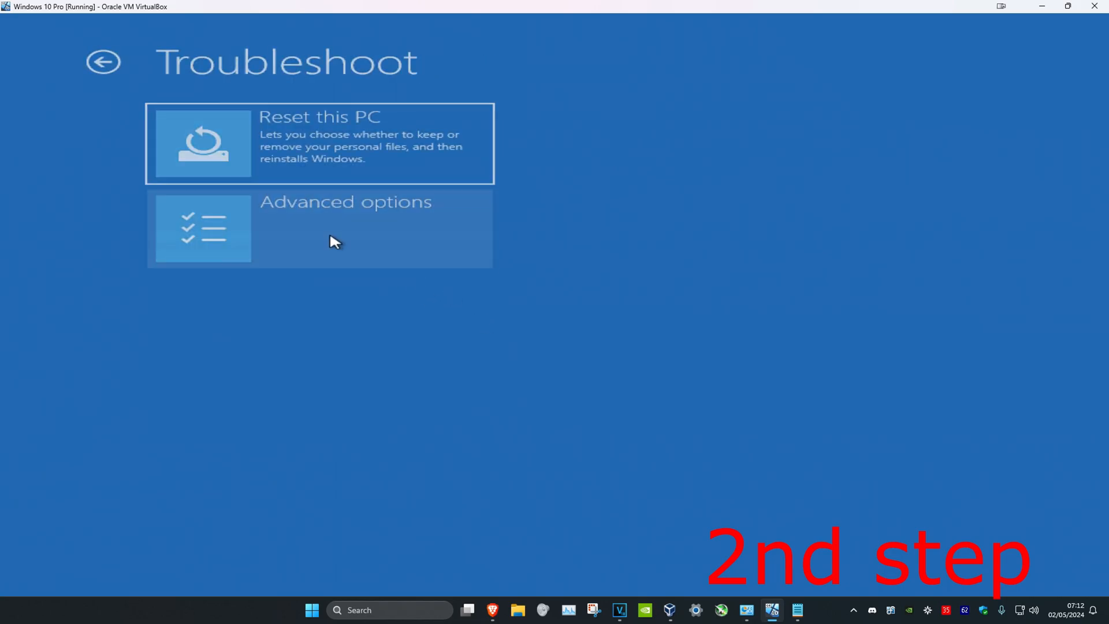
click(319, 228)
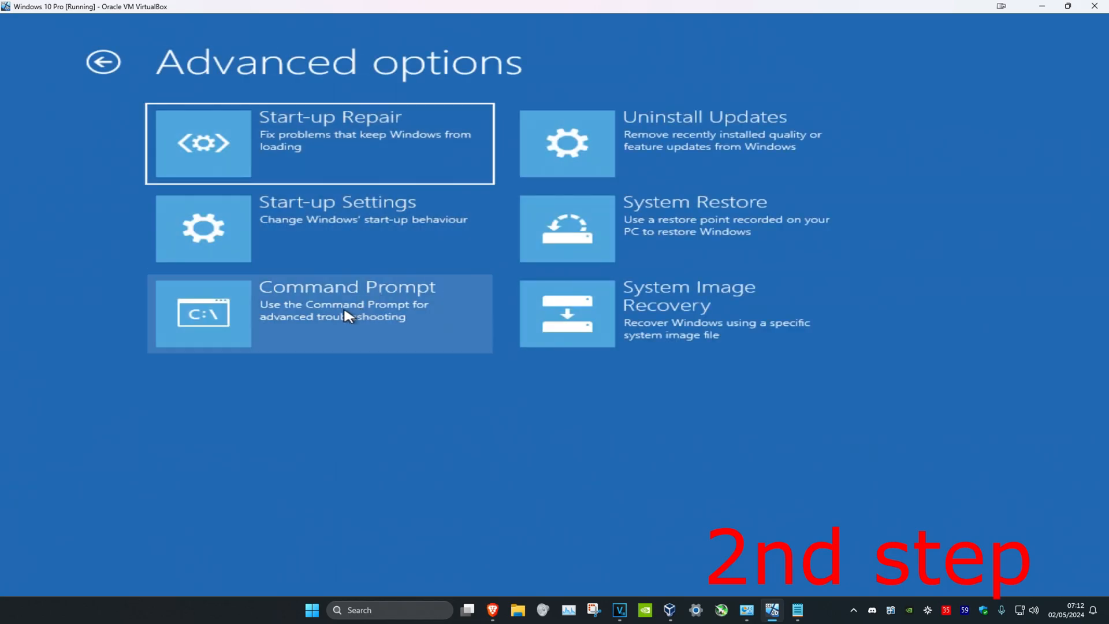
Step: Open the recovery Command Prompt and list the contents of drive C
click(319, 313)
text(c:)
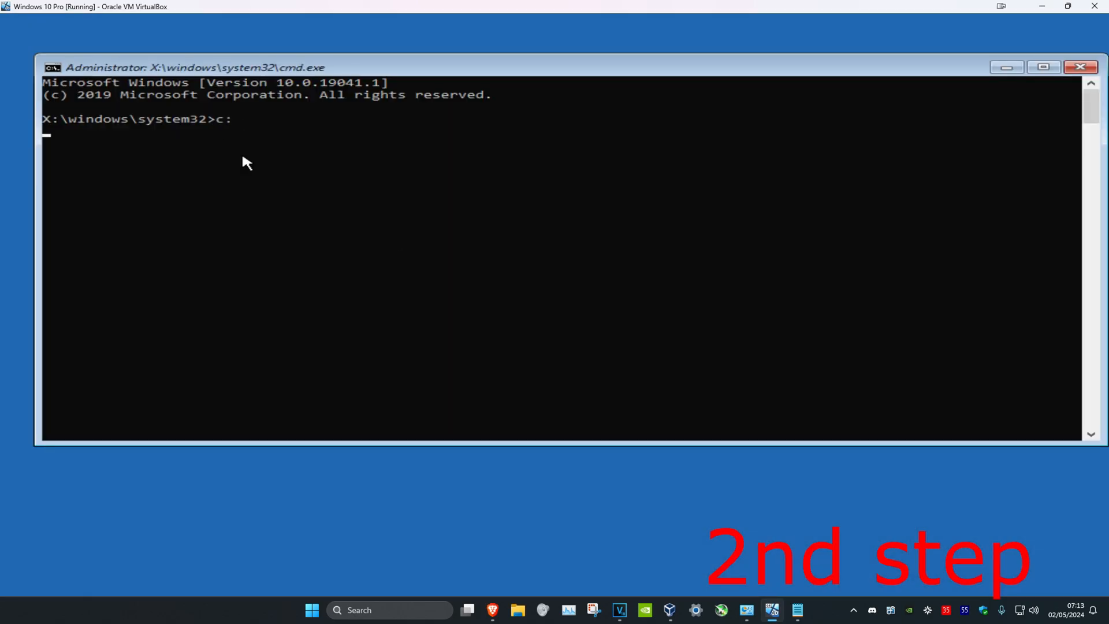
text(d)
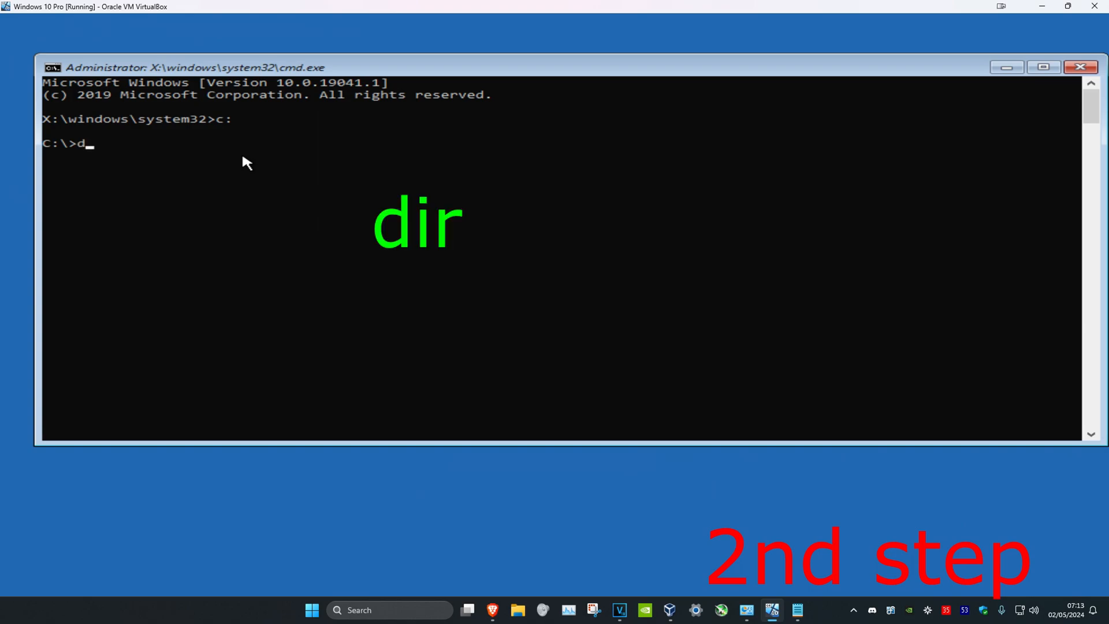
key(Return)
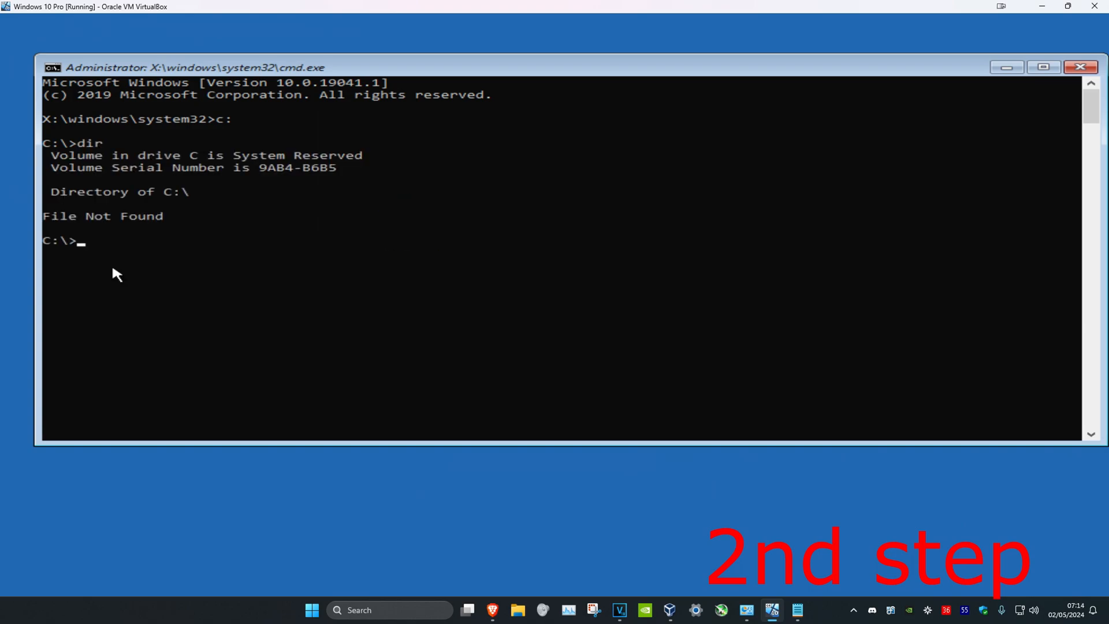
Step: Run chkdsk /f /r on drive C and answer y to force the dismount
text(chkd)
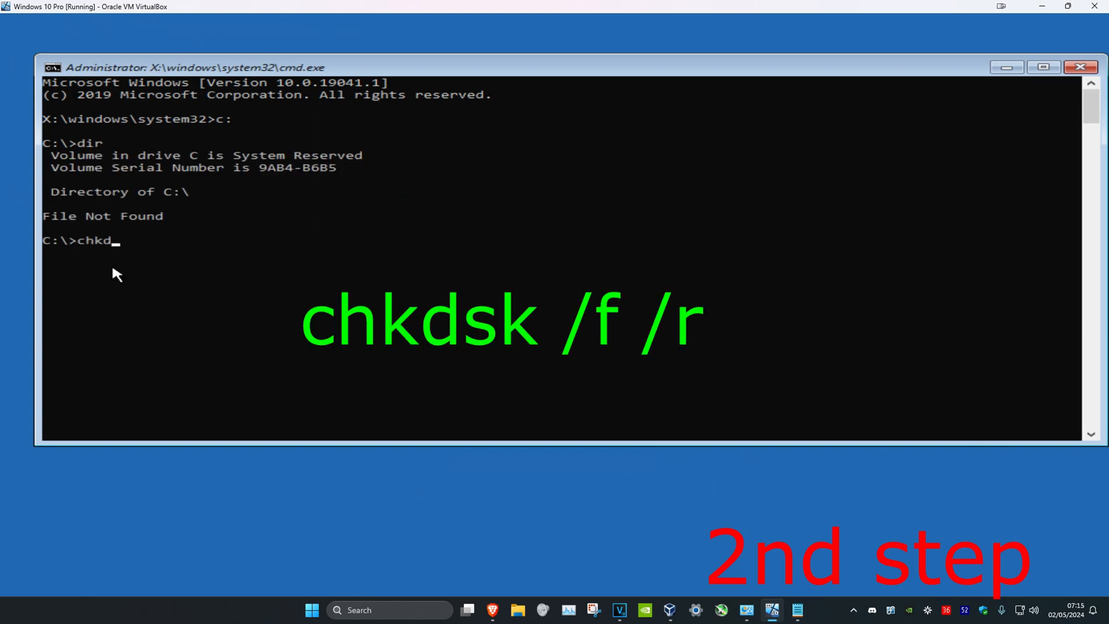
text(sk /)
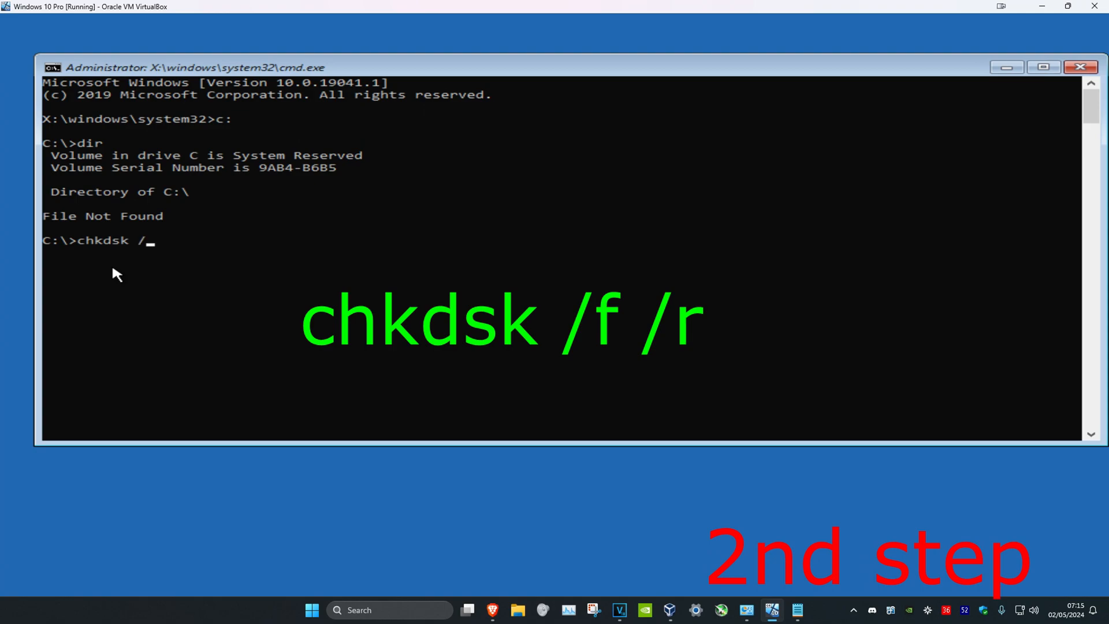
text(f /r)
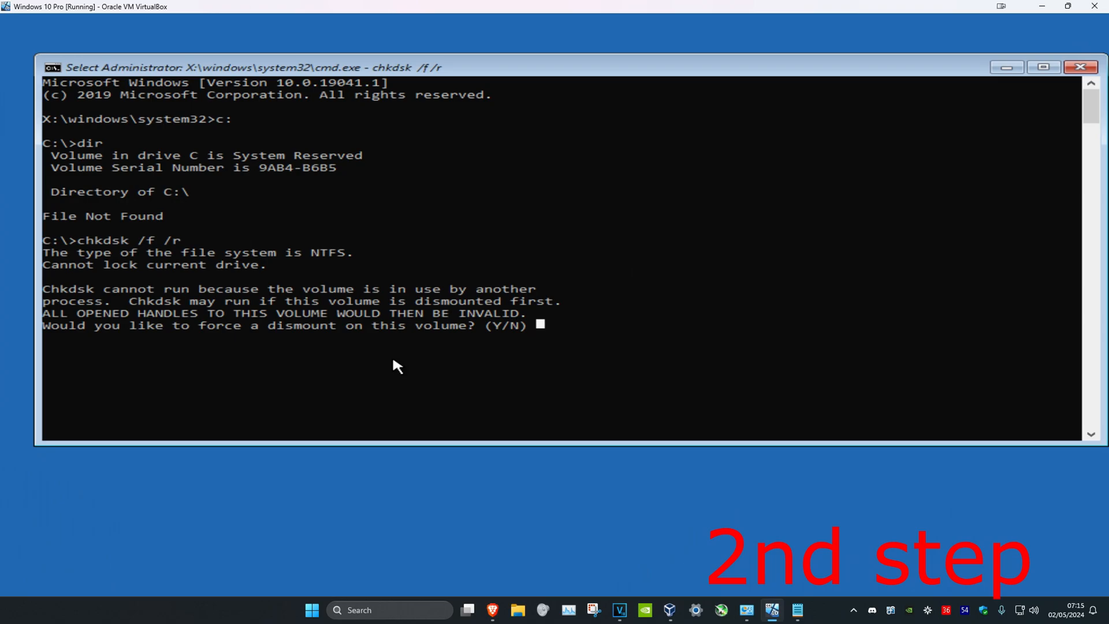
text(y)
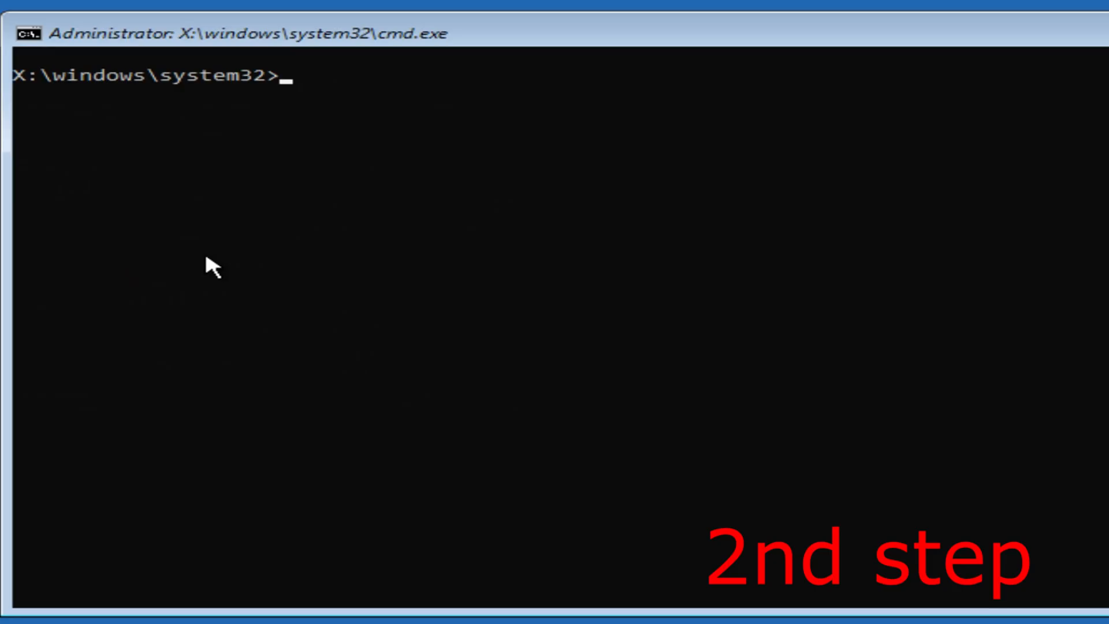
Step: Run dism /image:c:\ /cleanup-image /revertpendingactions, which returns Error 2, then exit the prompt
text(dism /image:)
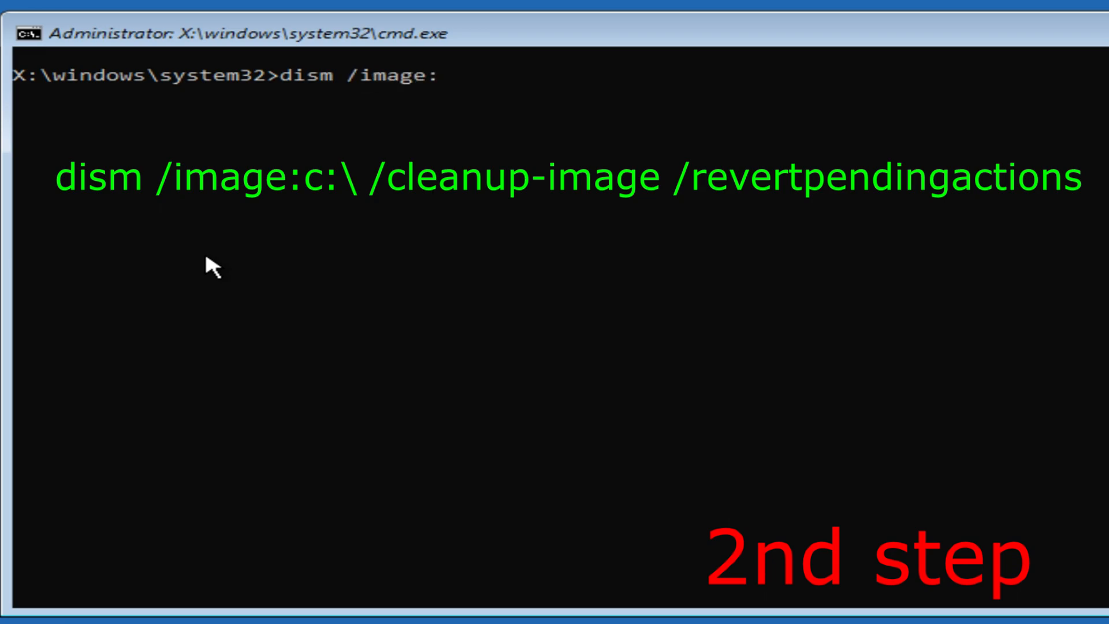
text(c:)
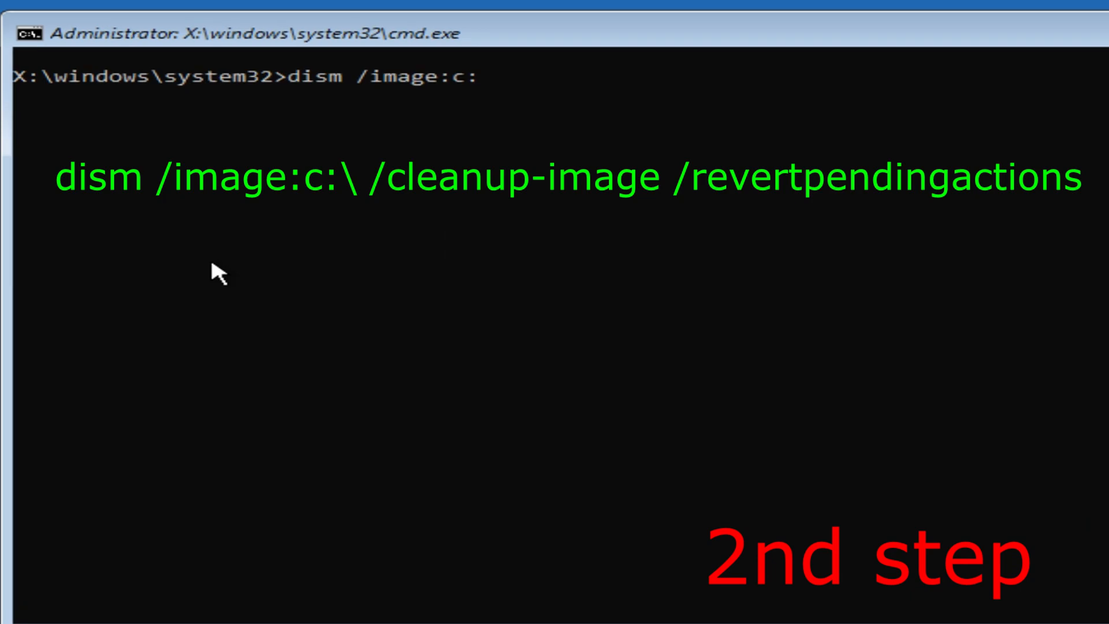
text(\)
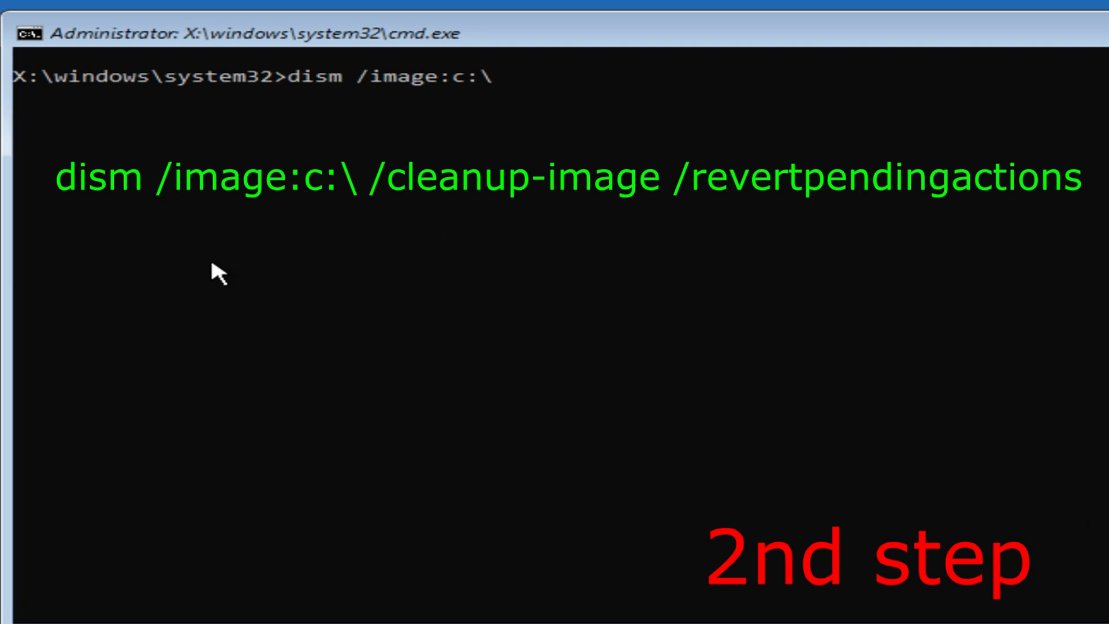
text(/cleanup)
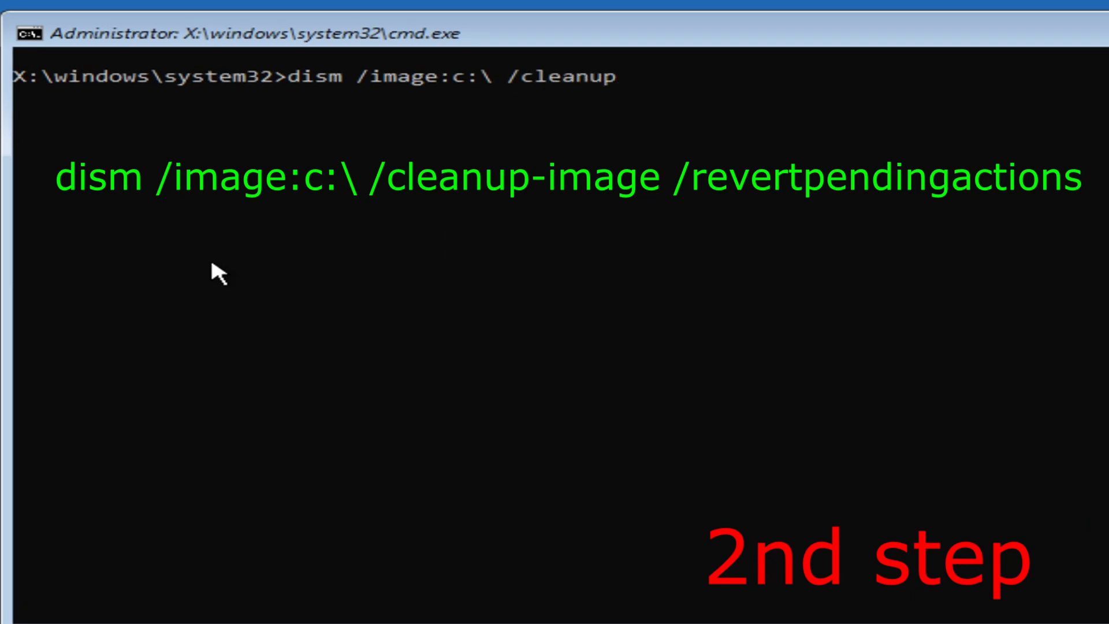
text(-image)
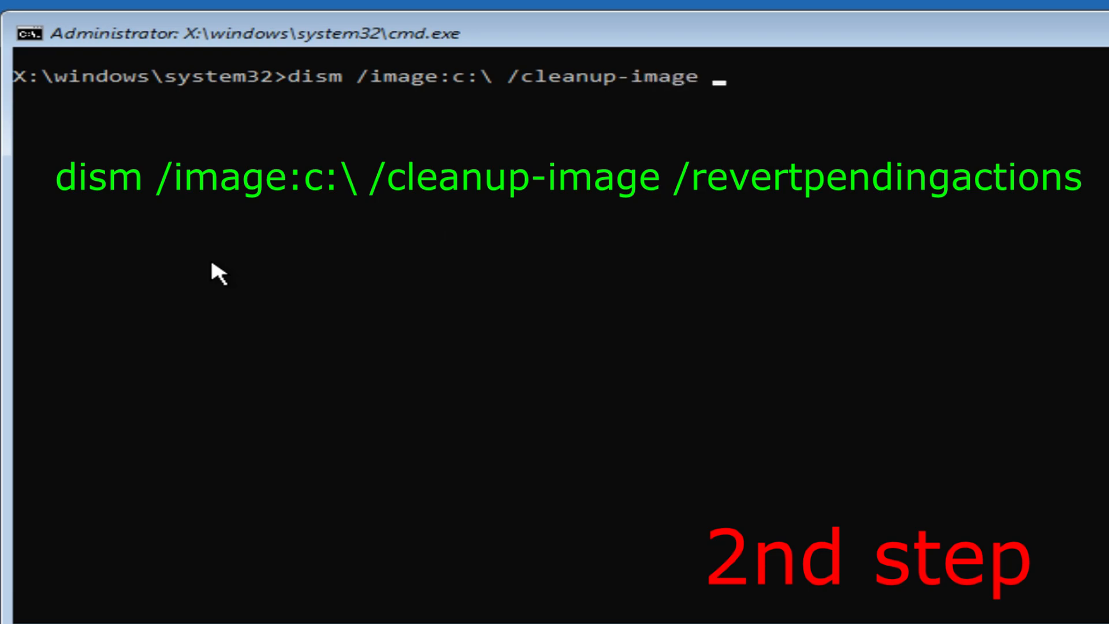
text(/revertpendingactions)
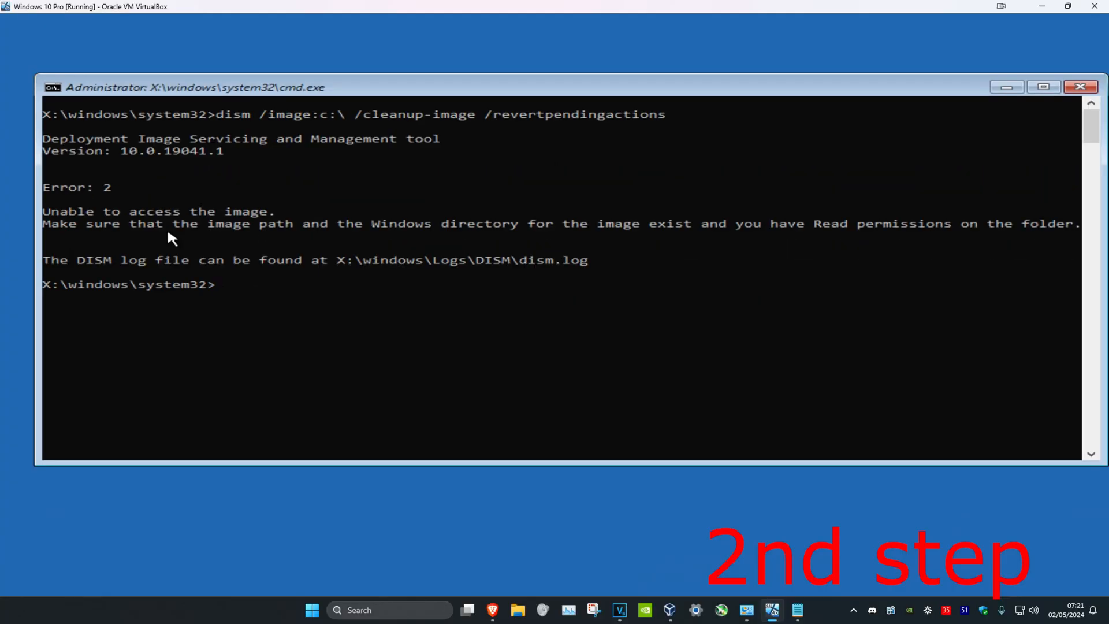
text(exit)
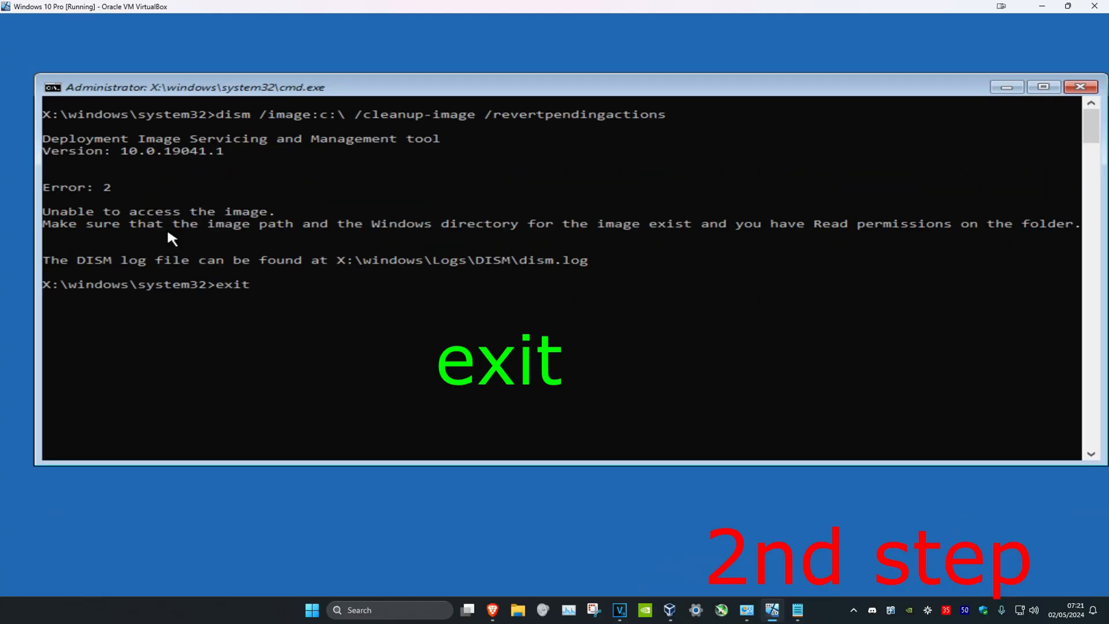